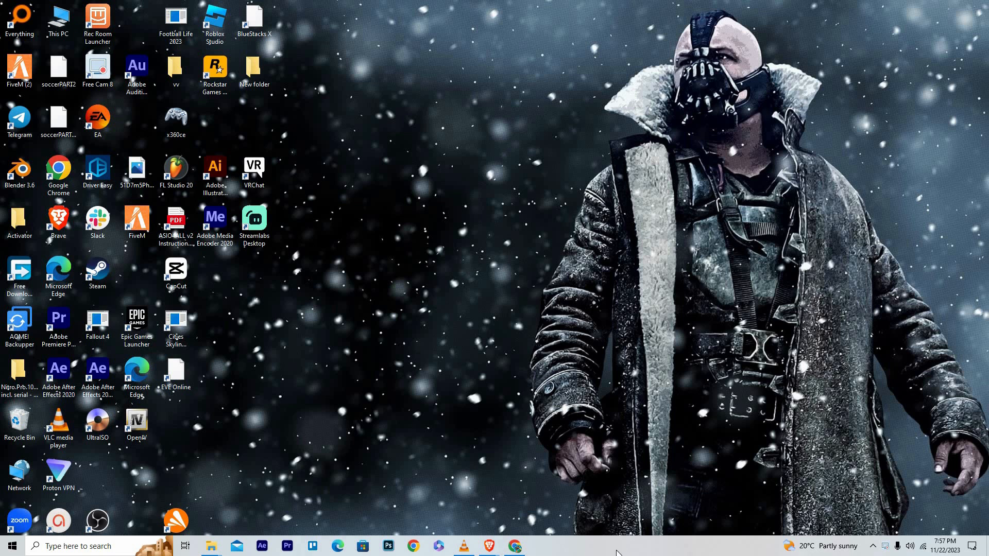
{"action": "mouse_move", "coordinate": [617, 436]}
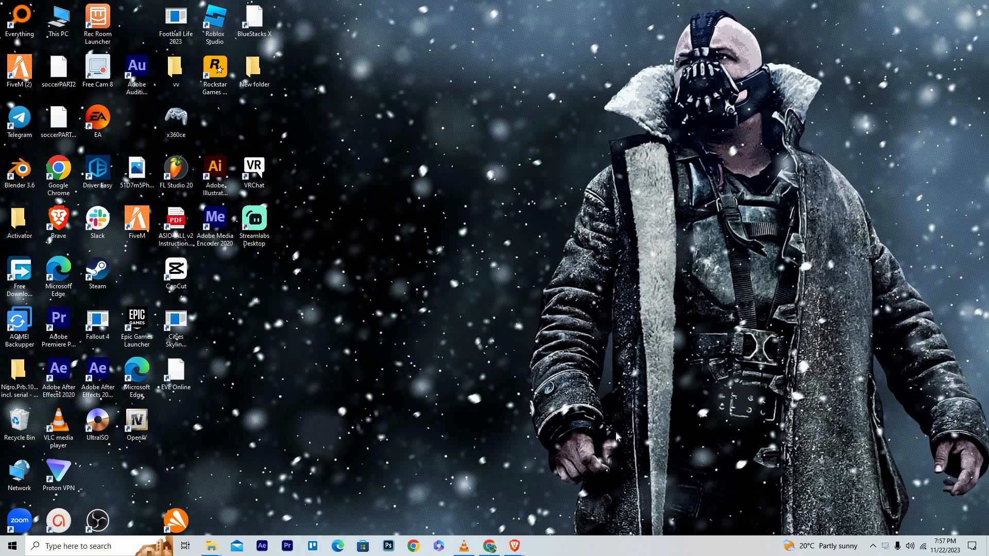
{"action": "mouse_move", "coordinate": [606, 445]}
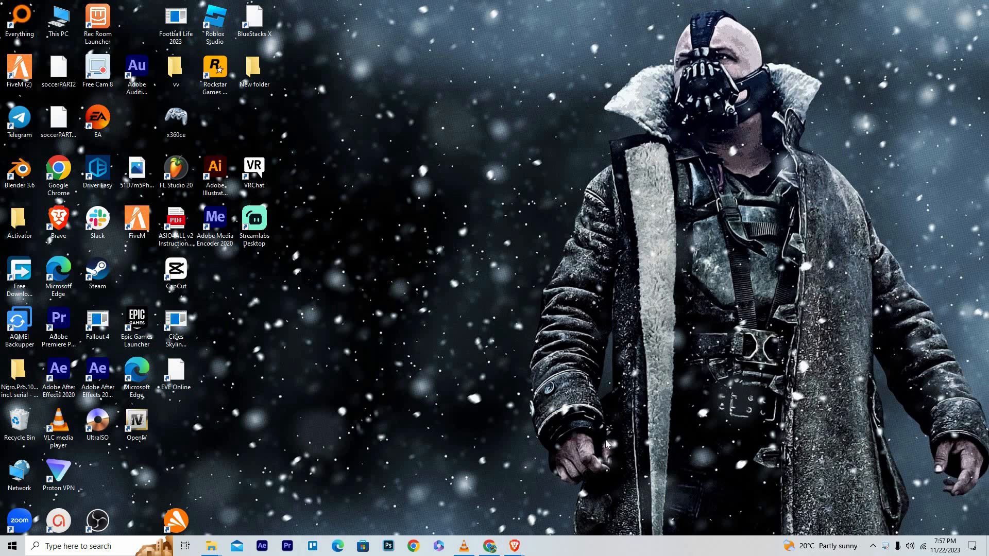
{"action": "mouse_move", "coordinate": [603, 324]}
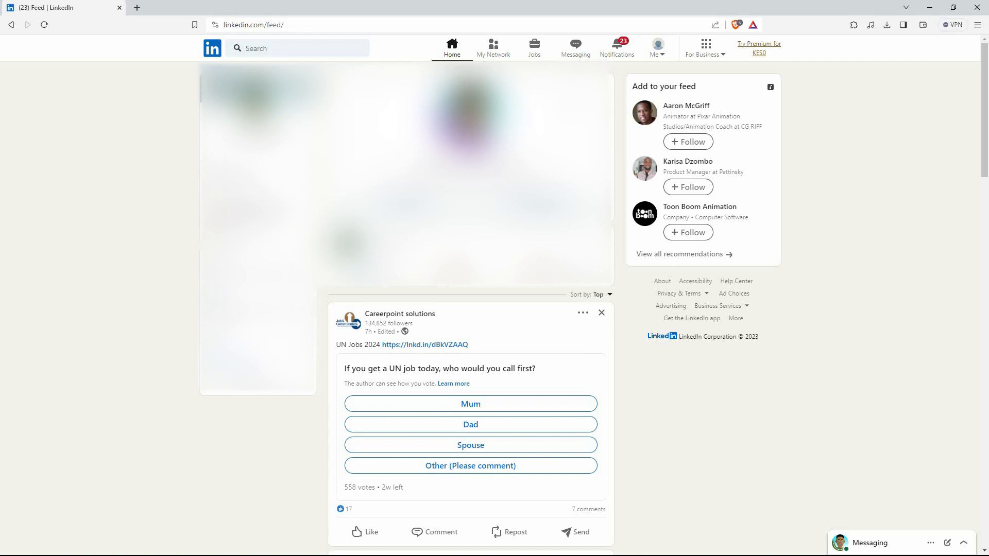
{"action": "mouse_move", "coordinate": [497, 57]}
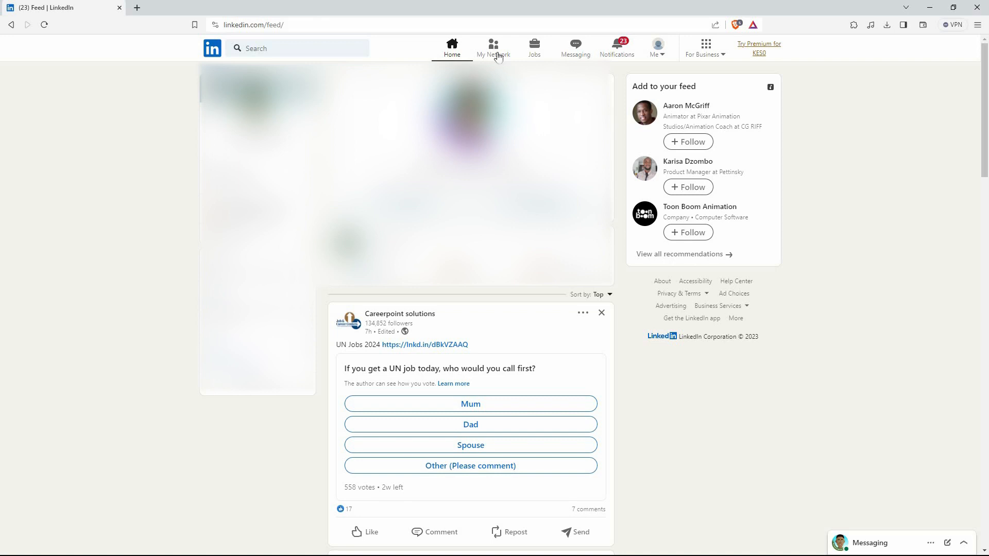
Go to the My Network page from the top navigation bar.
{"action": "left_click", "coordinate": [493, 47]}
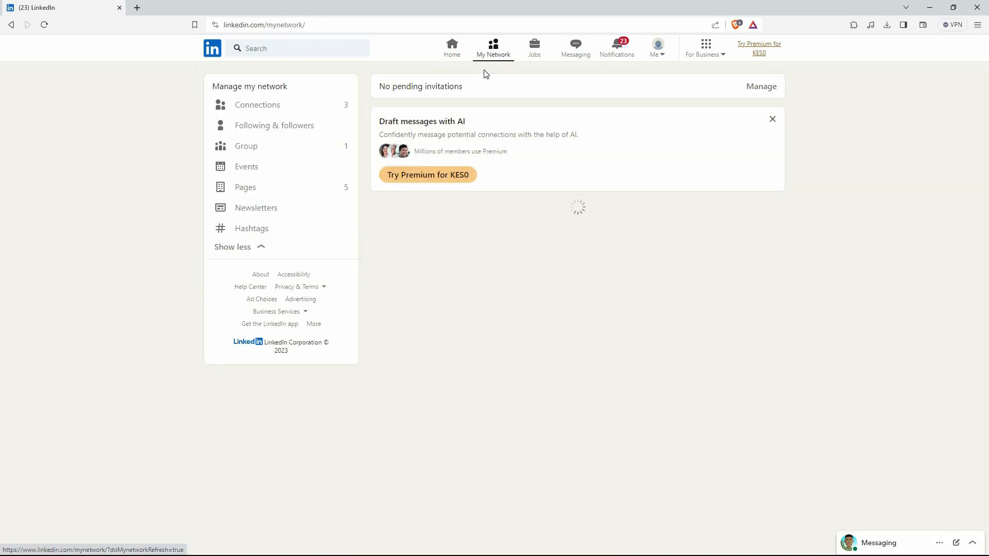
Show the full list of 3 connections from the Manage my network sidebar.
{"action": "left_click", "coordinate": [256, 105]}
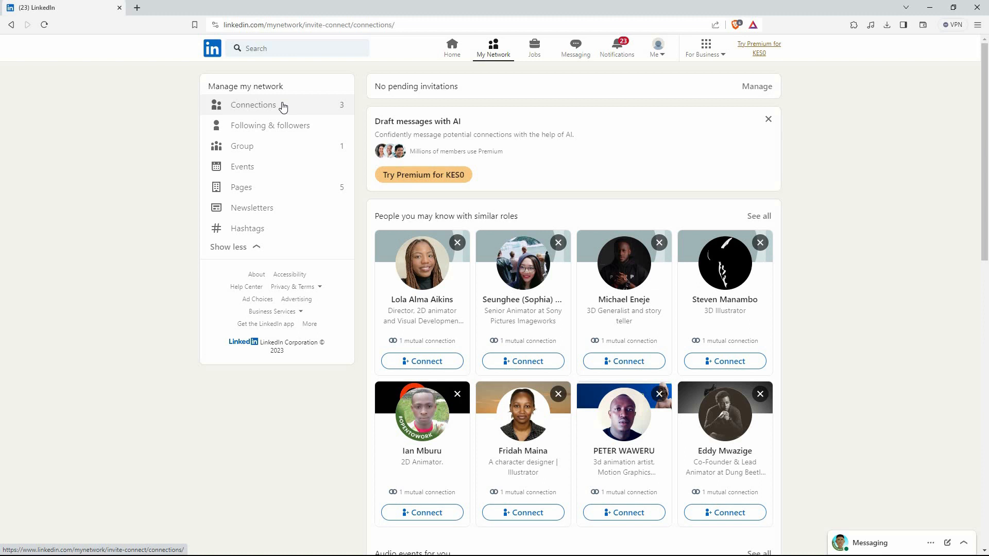
{"action": "left_click", "coordinate": [252, 105]}
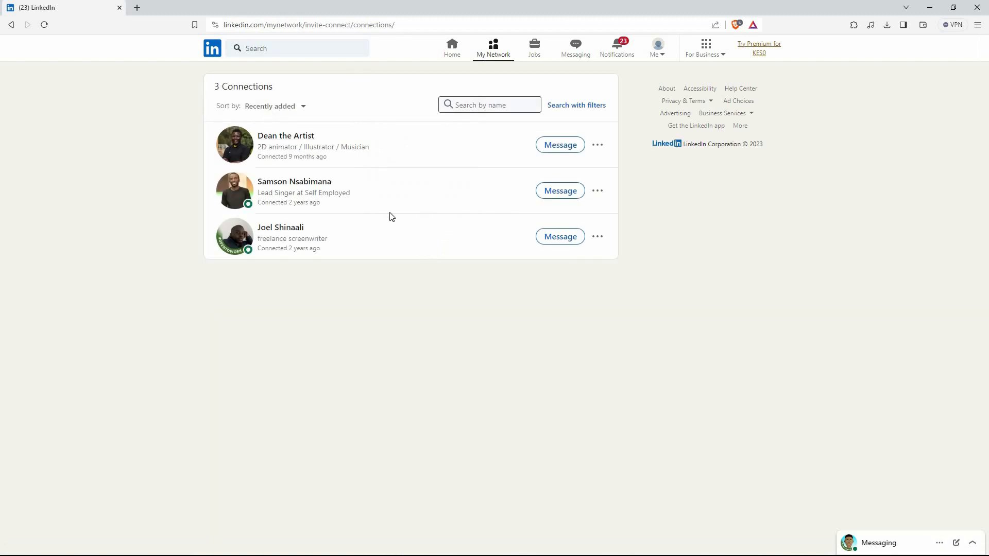
{"action": "mouse_move", "coordinate": [280, 227]}
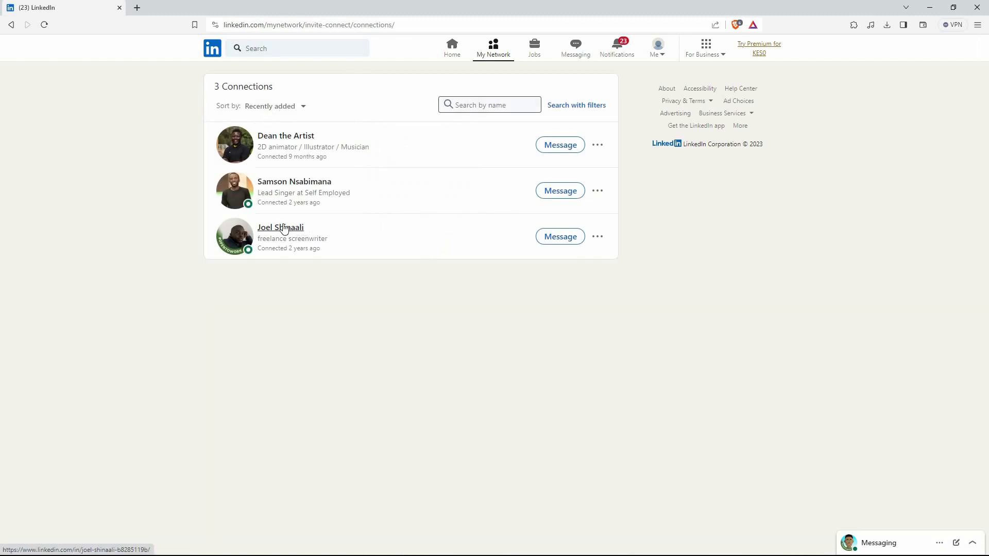
{"action": "left_click", "coordinate": [280, 226]}
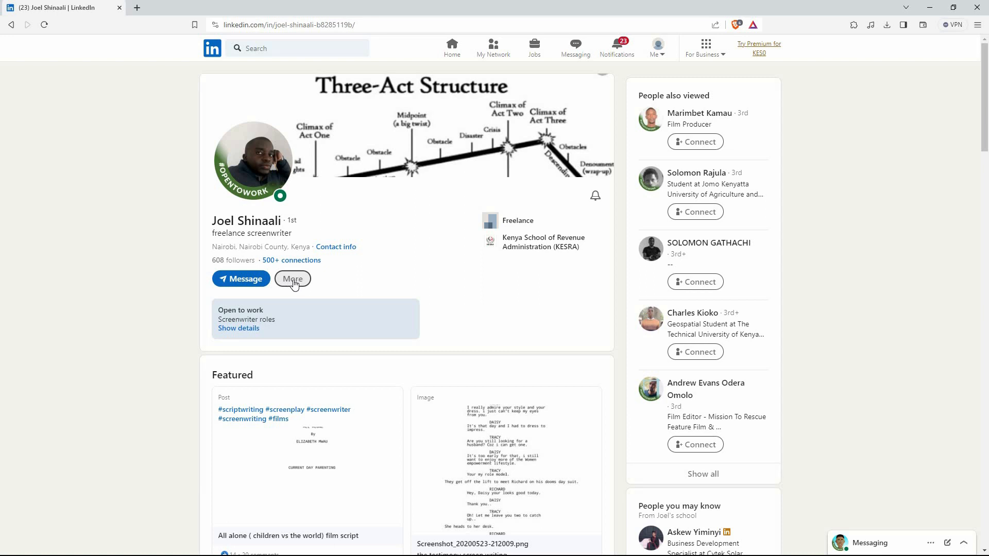
{"action": "left_click", "coordinate": [291, 279]}
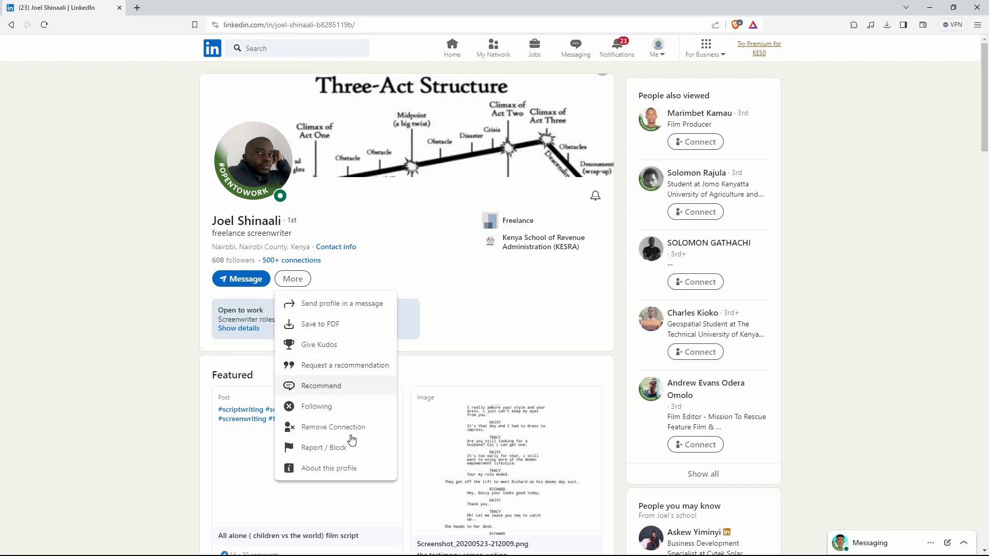
{"action": "mouse_move", "coordinate": [344, 448]}
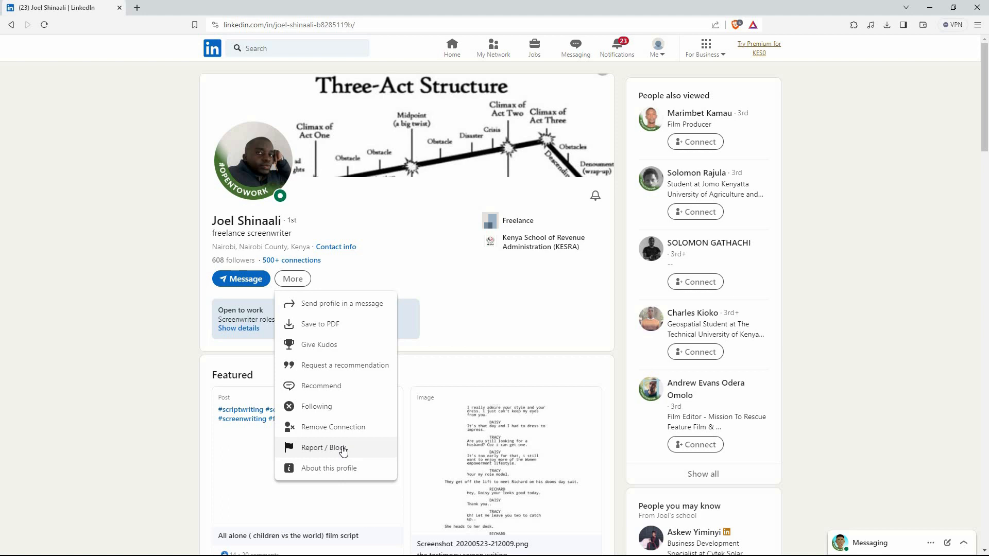
{"action": "left_click", "coordinate": [323, 447]}
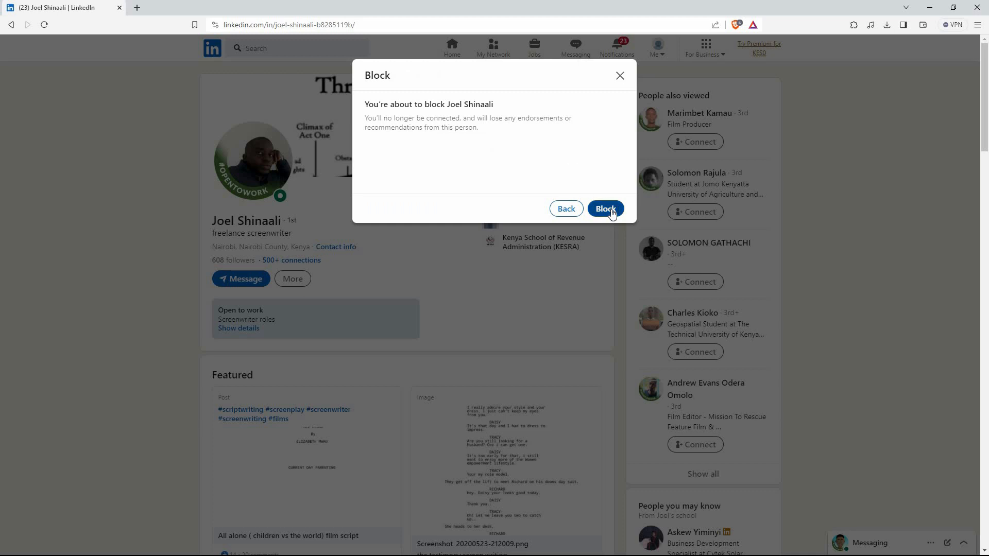
{"action": "left_click", "coordinate": [605, 209]}
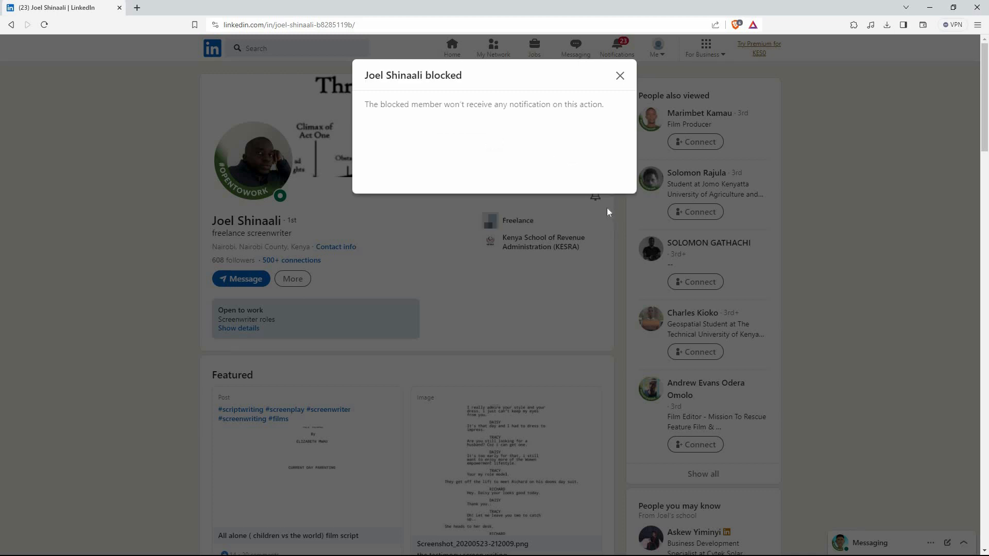
{"action": "mouse_move", "coordinate": [586, 183]}
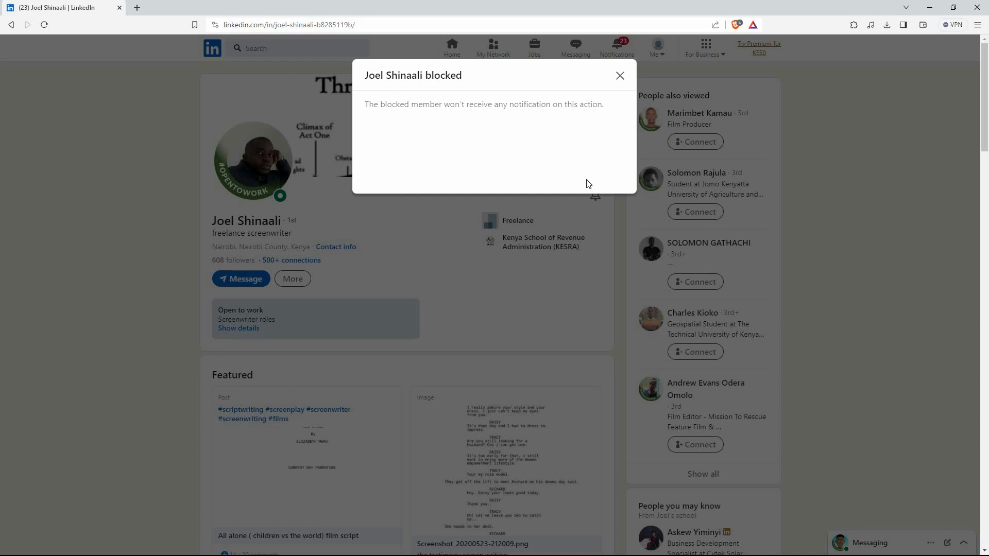
{"action": "mouse_move", "coordinate": [524, 168]}
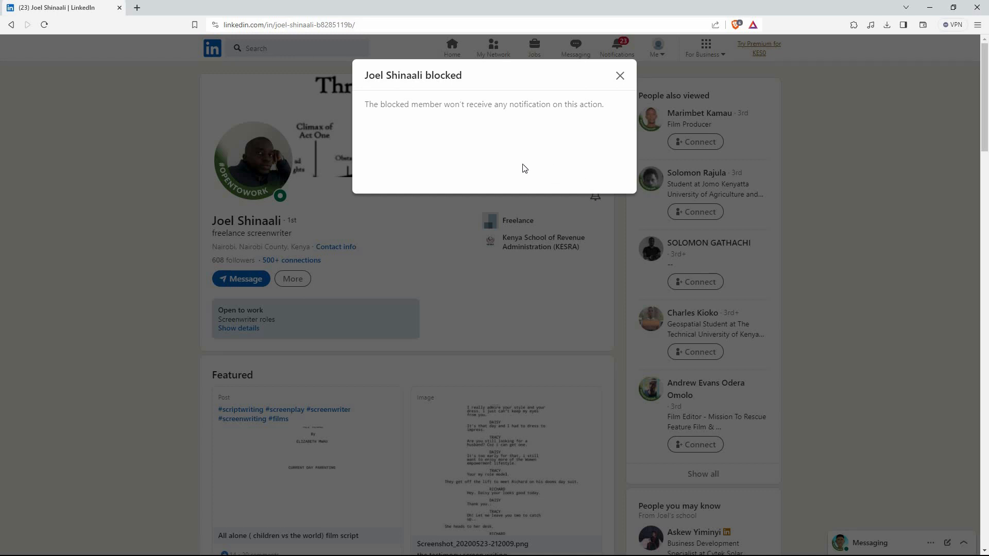
{"action": "mouse_move", "coordinate": [461, 206]}
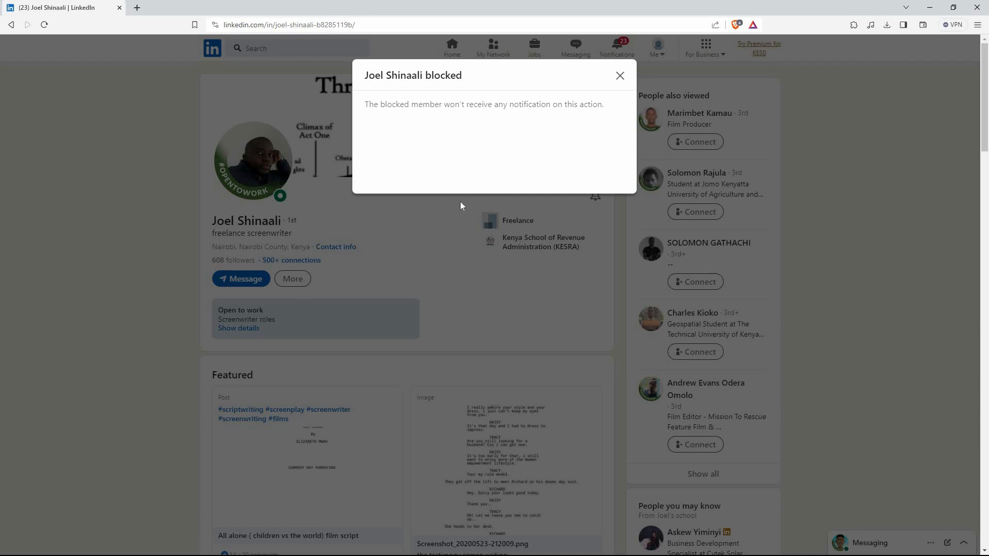